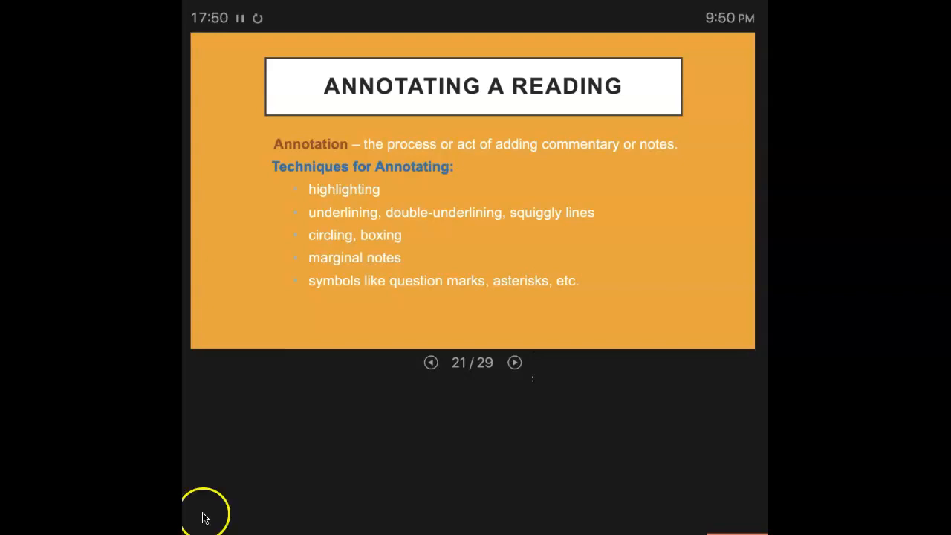
{"action": "mouse_move", "coordinate": [416, 264]}
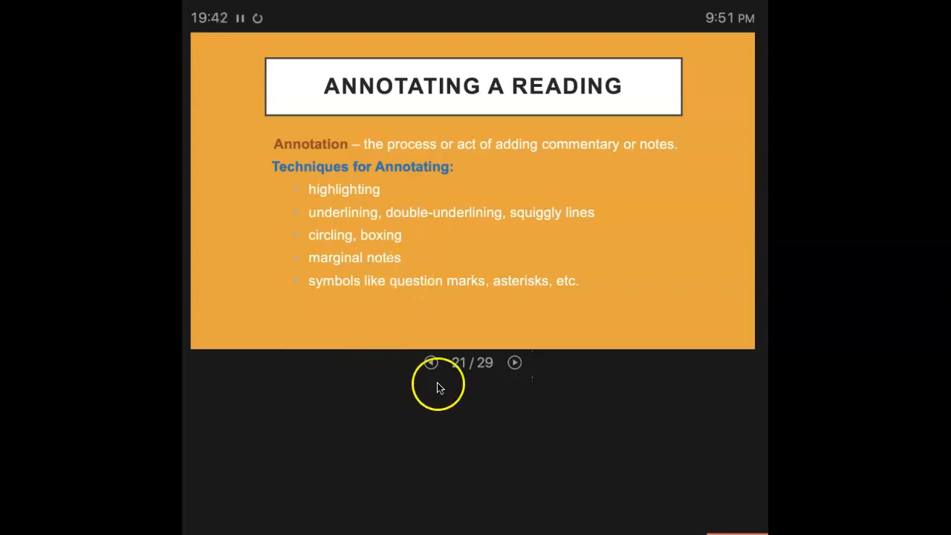
Advance past the sample annotations and Salvation pages to the annotated grading essay slide.
{"action": "left_click", "coordinate": [514, 362]}
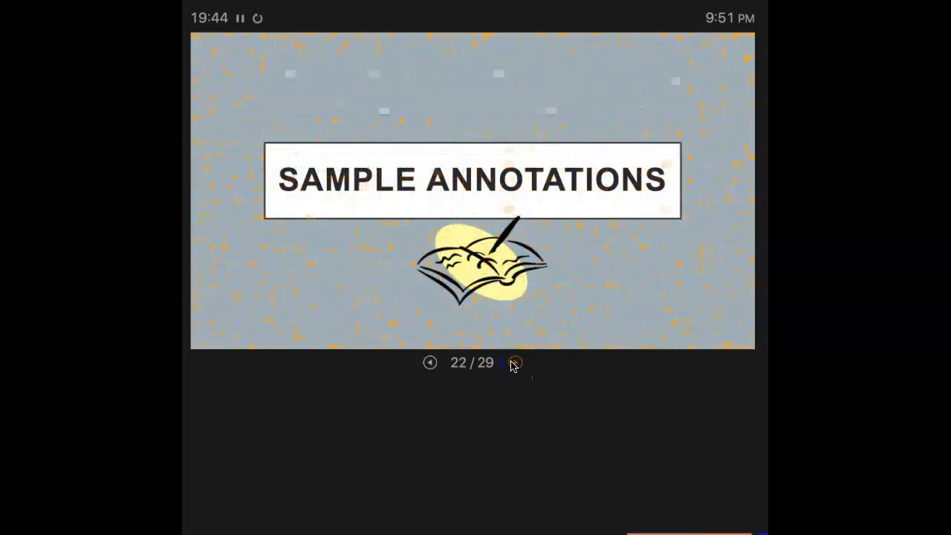
{"action": "left_click", "coordinate": [515, 363]}
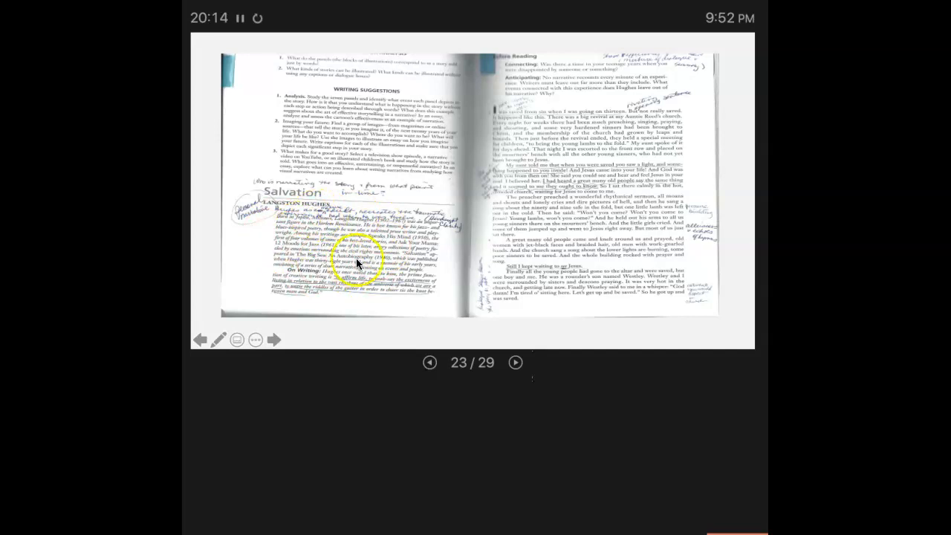
{"action": "left_click", "coordinate": [516, 362]}
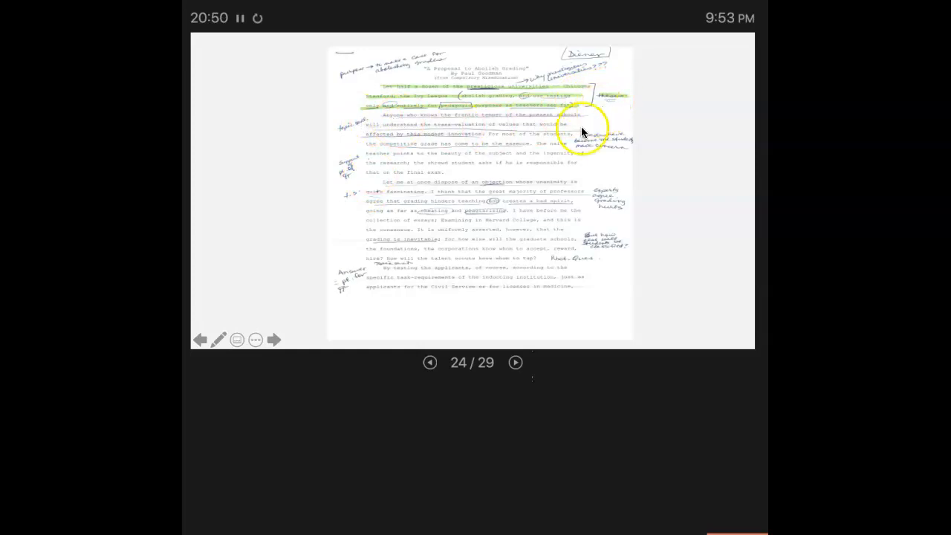
Advance through the annotated 'What's in a Name?' essay to its continuation page.
{"action": "left_click", "coordinate": [515, 363]}
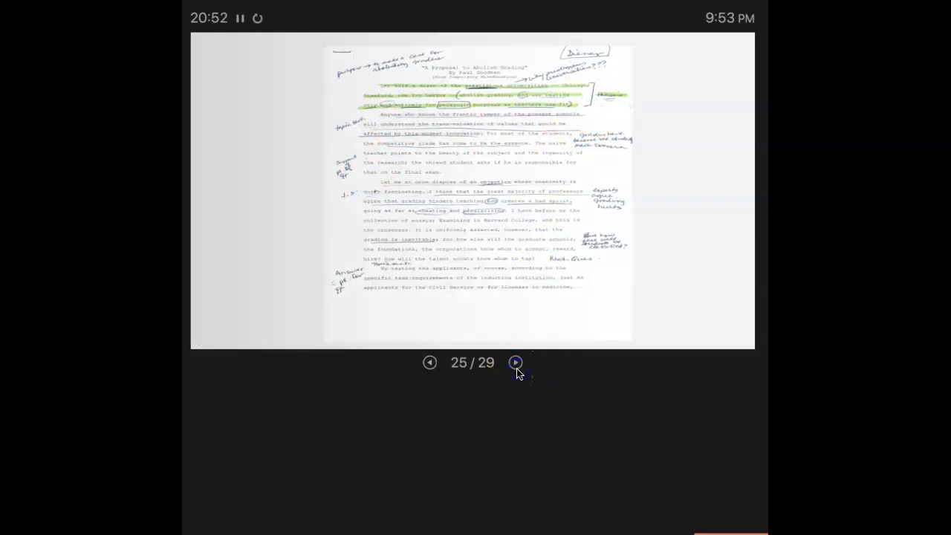
{"action": "left_click", "coordinate": [515, 362]}
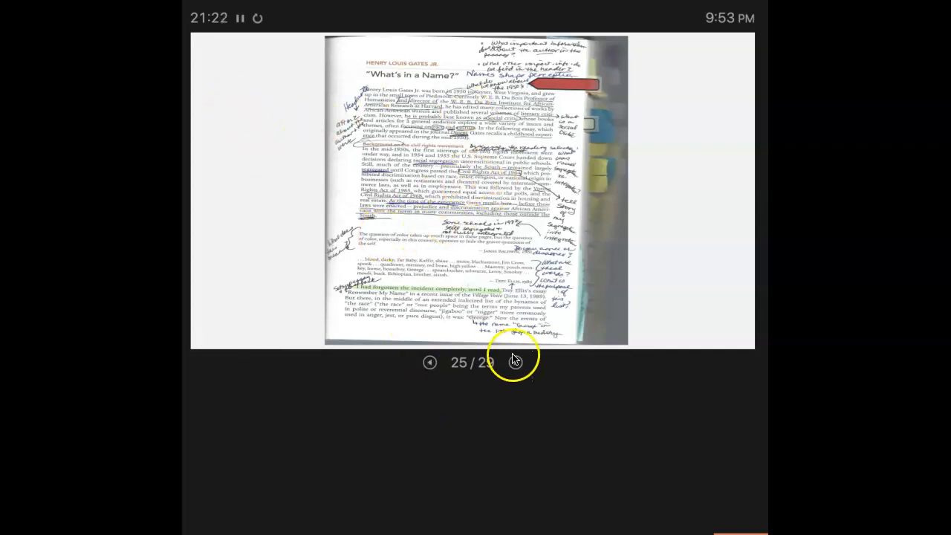
{"action": "left_click", "coordinate": [515, 362]}
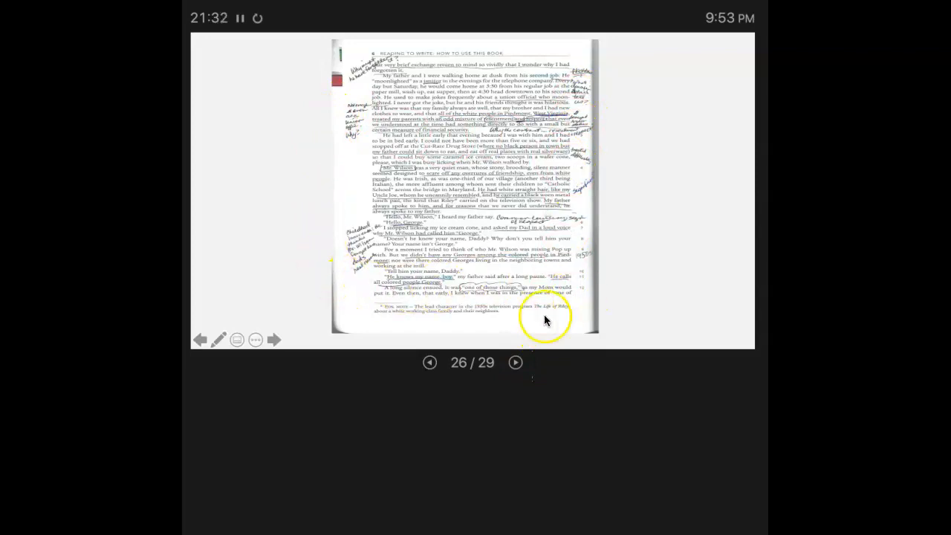
Advance past 'Responding to an Essay' to 'The Key Is to Engage with the Reading'.
{"action": "left_click", "coordinate": [515, 362]}
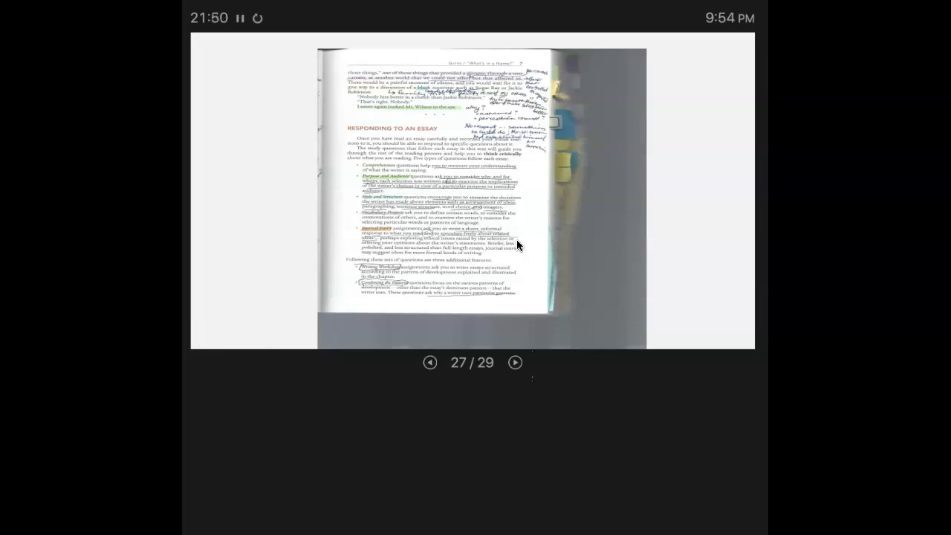
{"action": "left_click", "coordinate": [515, 362]}
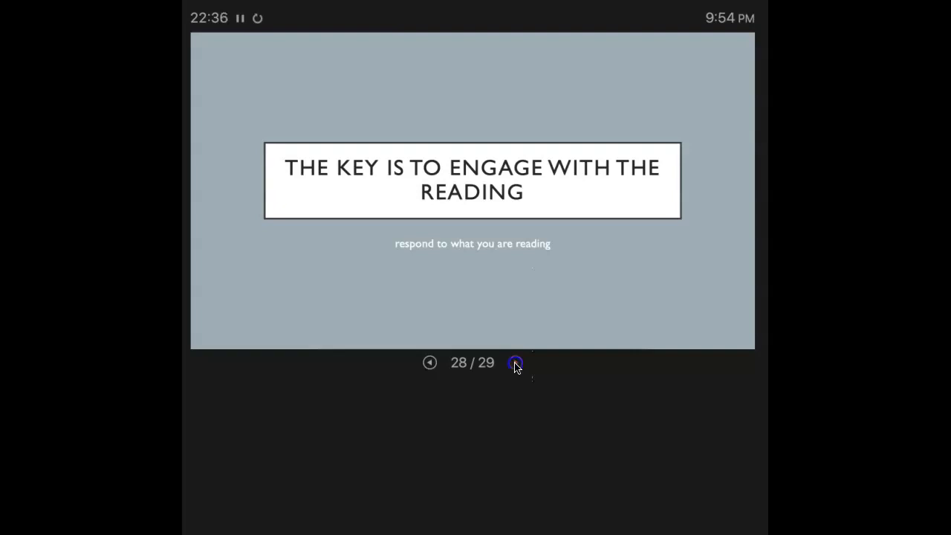
{"action": "left_click", "coordinate": [516, 362]}
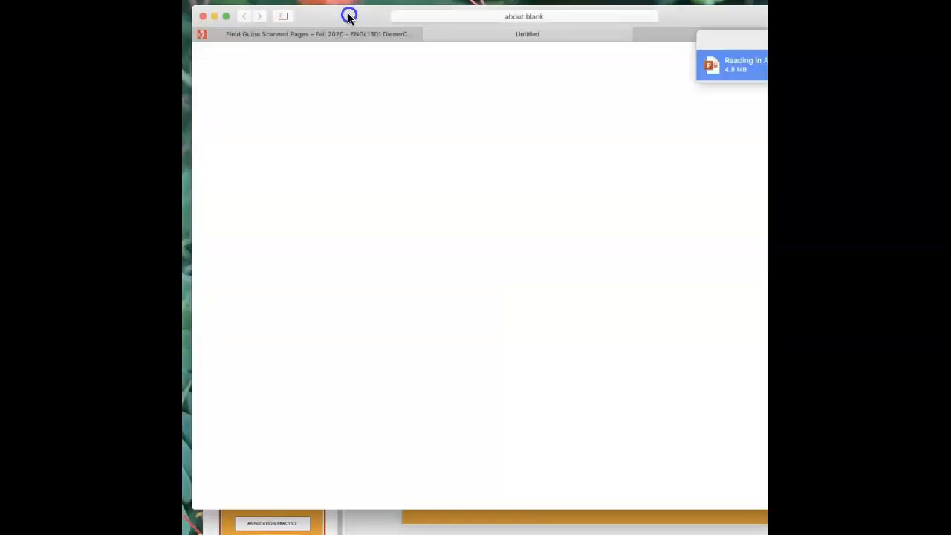
Go to Unit 1: Narrative, enter the Only Daughter folder, and open Only Daughter Annotations.
{"action": "left_click", "coordinate": [320, 35]}
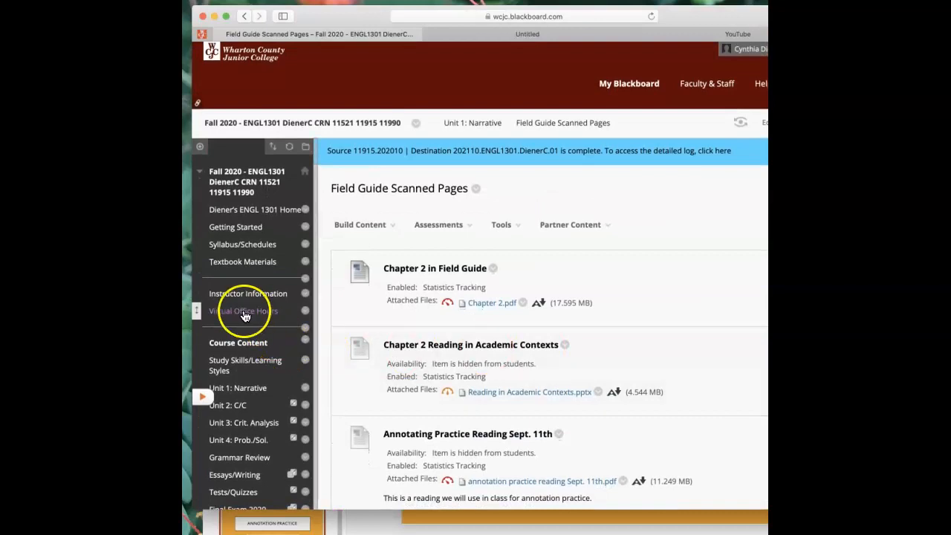
{"action": "mouse_move", "coordinate": [237, 365]}
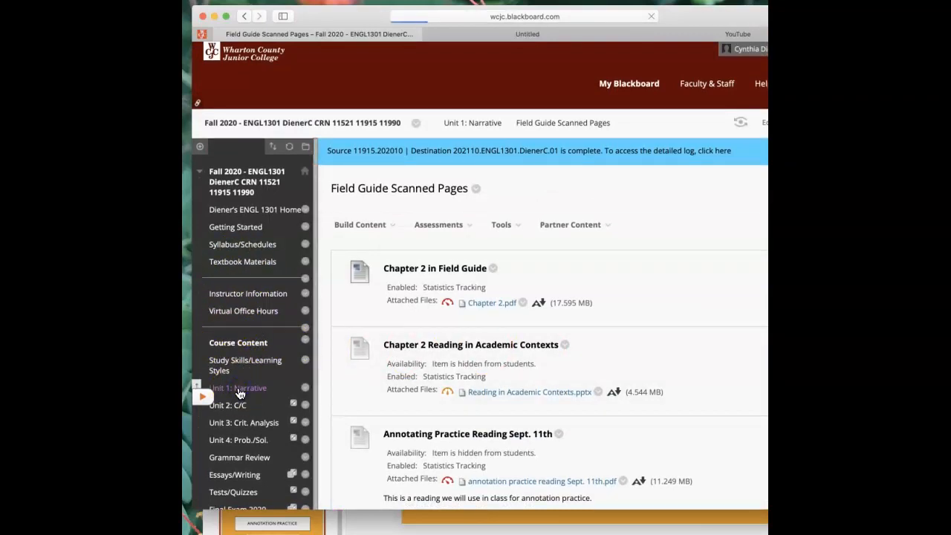
{"action": "left_click", "coordinate": [237, 387]}
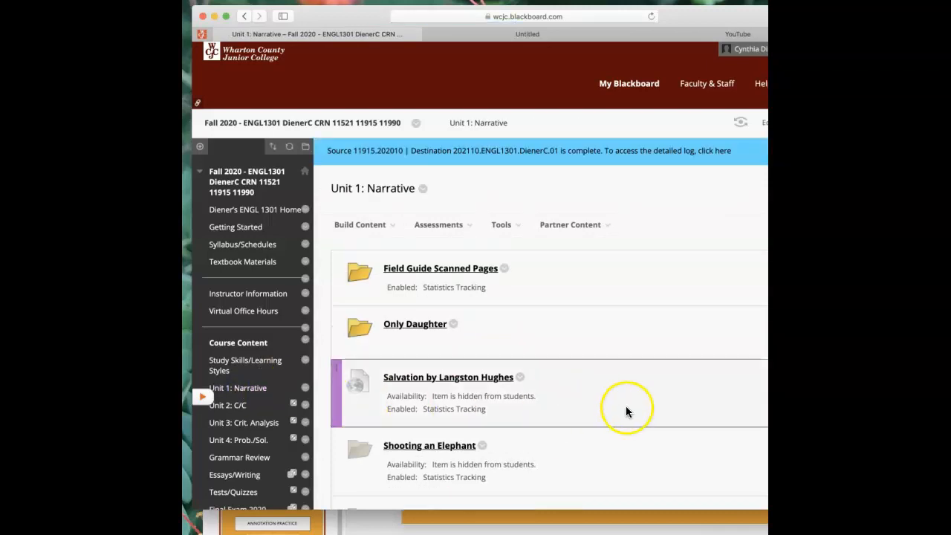
{"action": "left_click", "coordinate": [414, 324]}
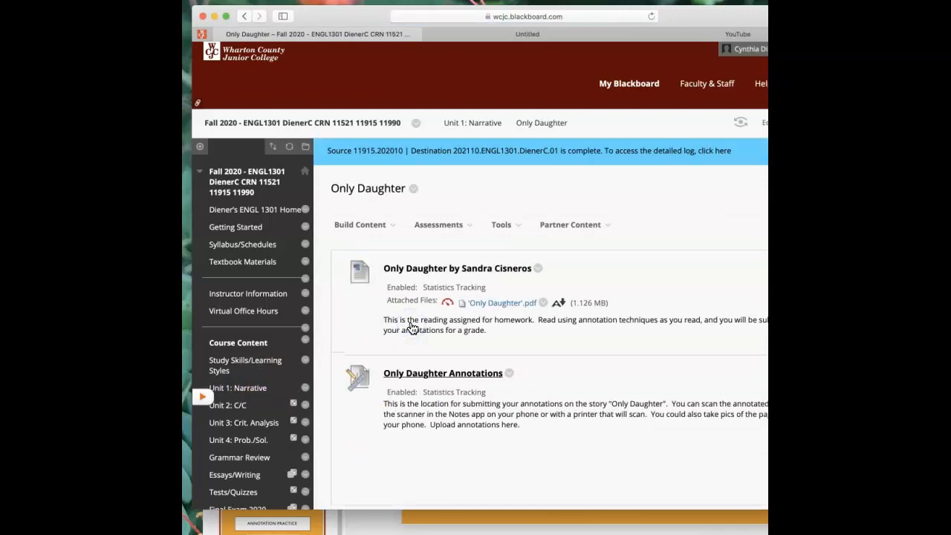
{"action": "left_click", "coordinate": [443, 373]}
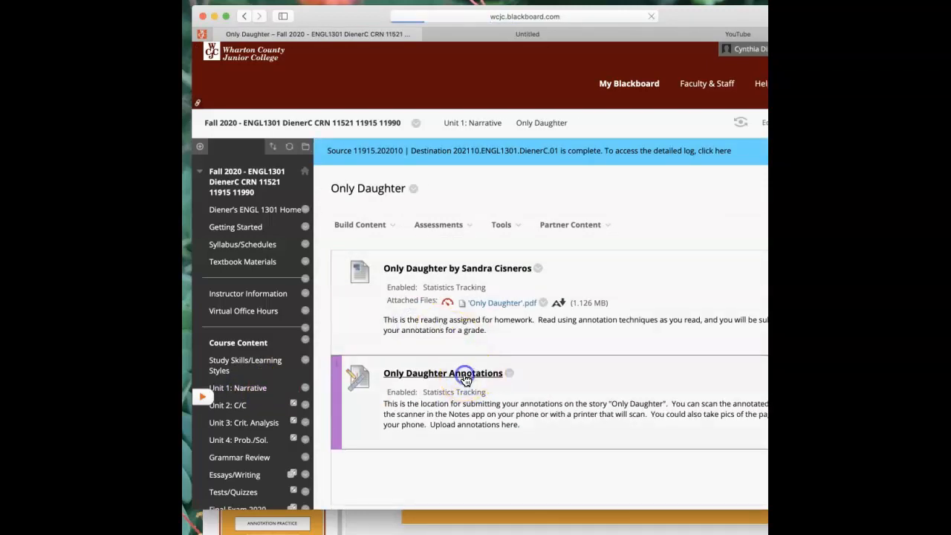
{"action": "left_click", "coordinate": [442, 372]}
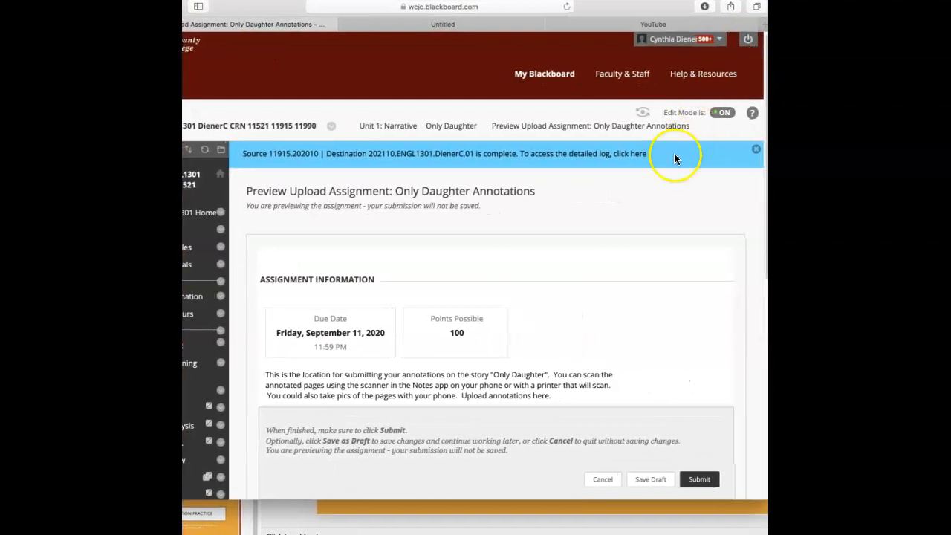
{"action": "mouse_move", "coordinate": [371, 357]}
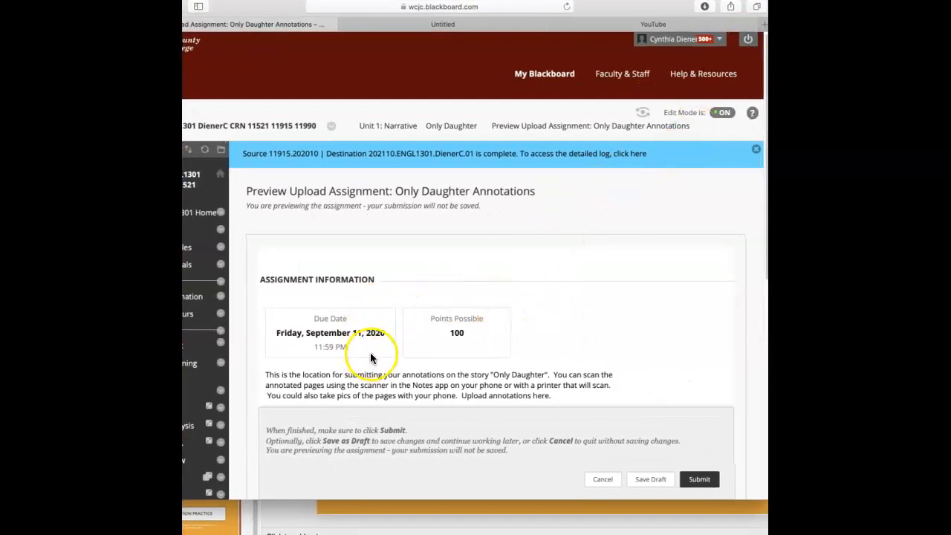
Scroll down the assignment preview to reveal the submission and file attachment area.
{"action": "scroll", "scroll_direction": "down", "scroll_amount": 3}
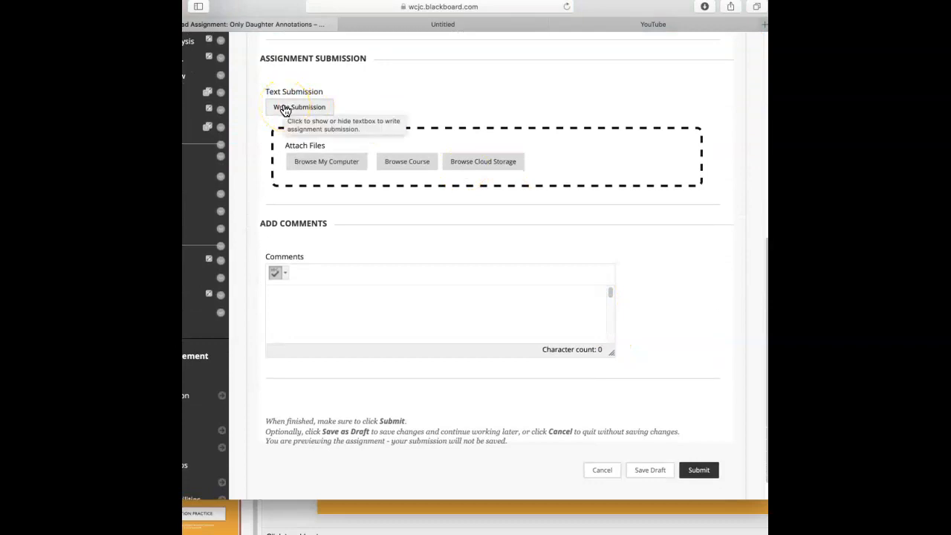
{"action": "mouse_move", "coordinate": [330, 144]}
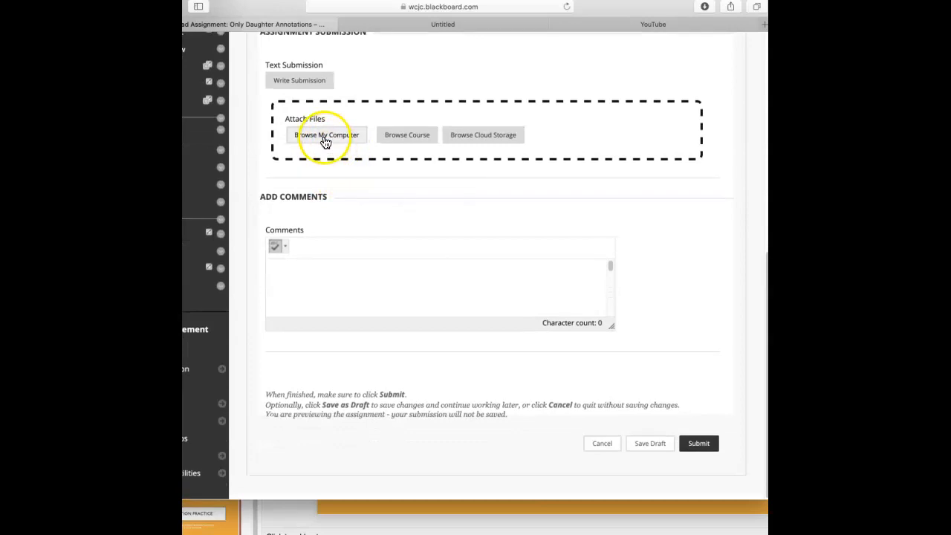
{"action": "mouse_move", "coordinate": [327, 140]}
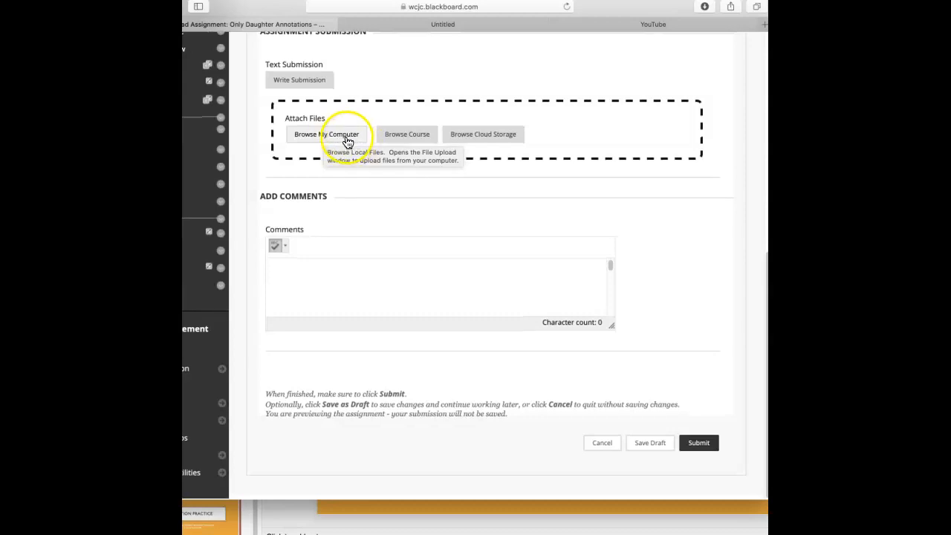
{"action": "mouse_move", "coordinate": [385, 157]}
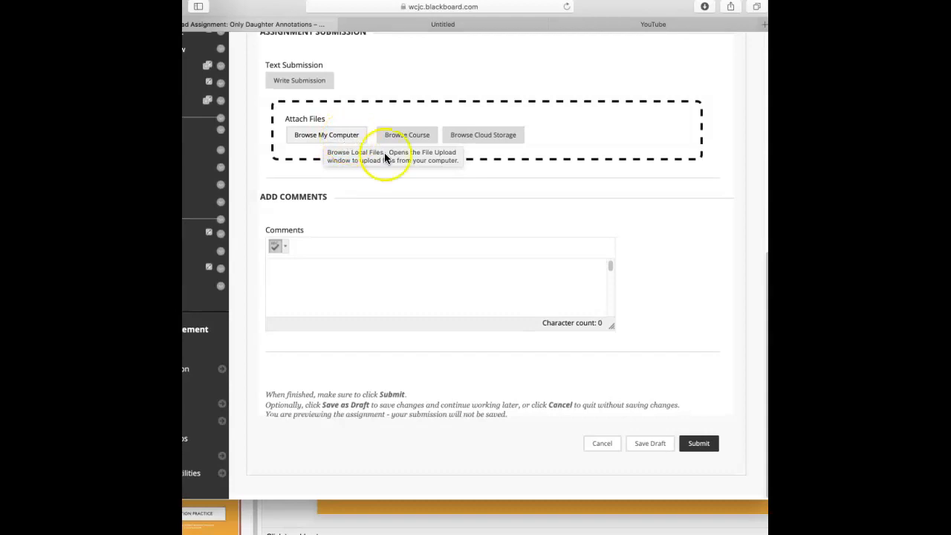
{"action": "mouse_move", "coordinate": [702, 313]}
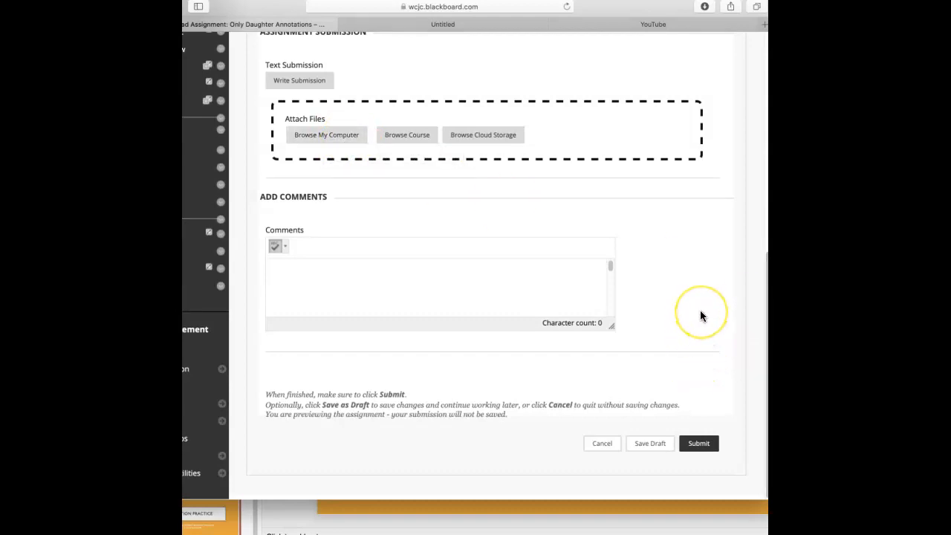